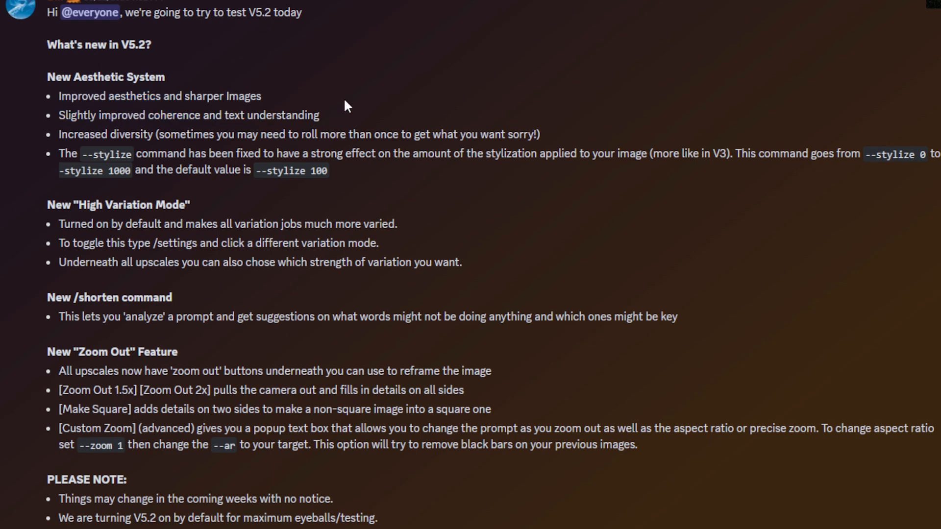
mouse_move(349, 123)
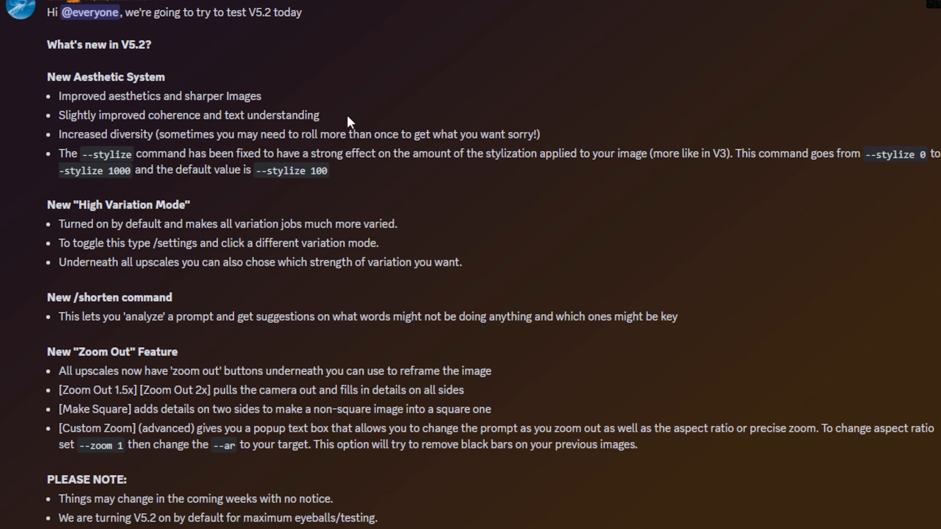
- Switch to the #yt-demo channel with the earlier gladiator image grids
double_click(76, 134)
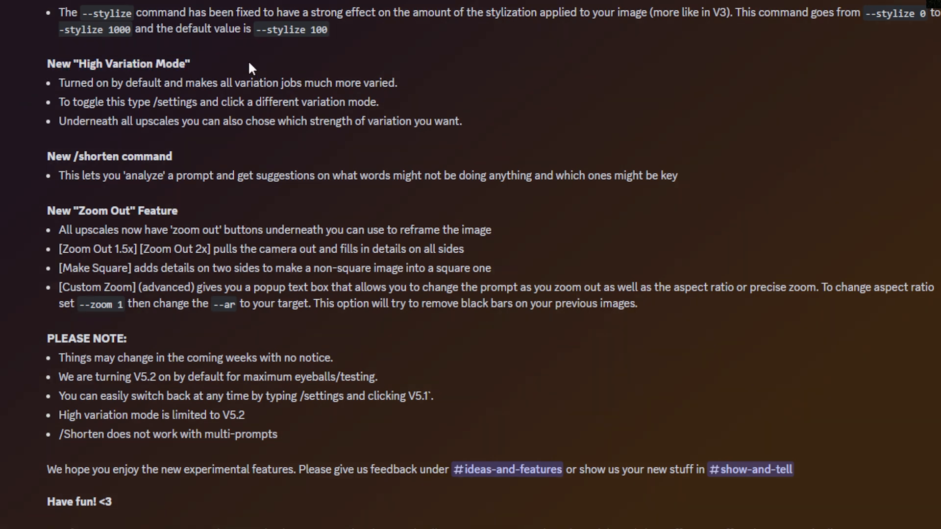
mouse_move(420, 163)
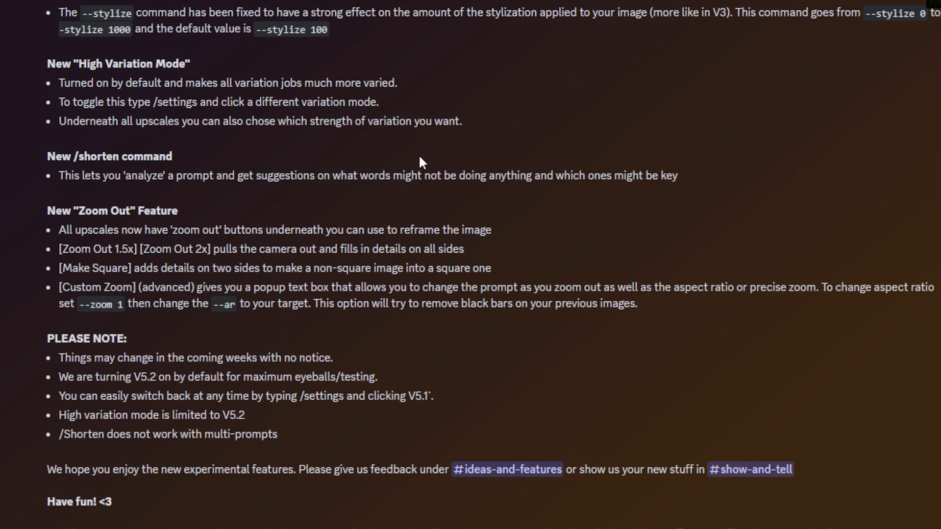
mouse_move(49, 159)
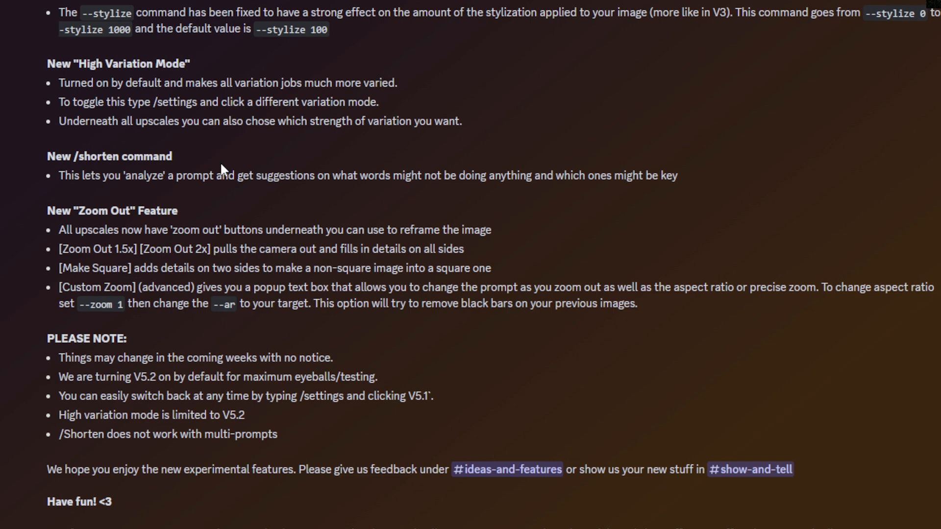
mouse_move(311, 266)
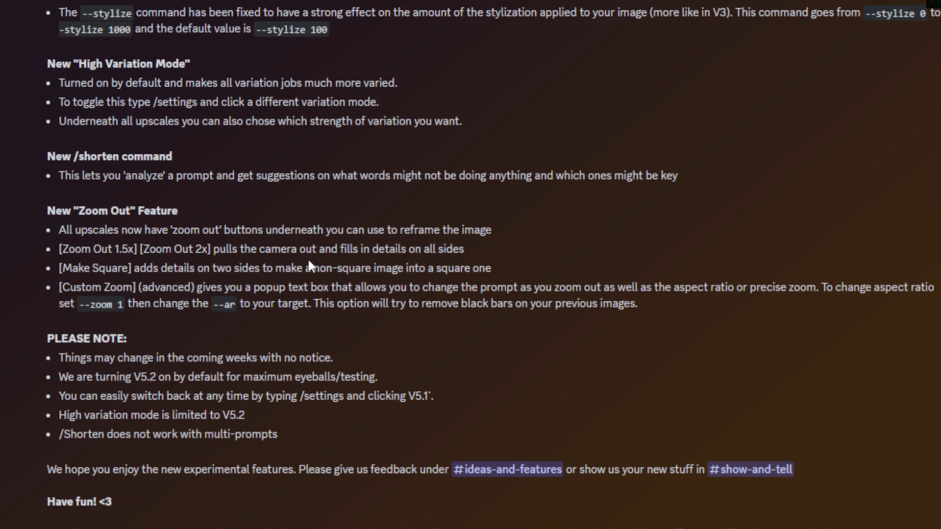
mouse_move(625, 274)
type("/")
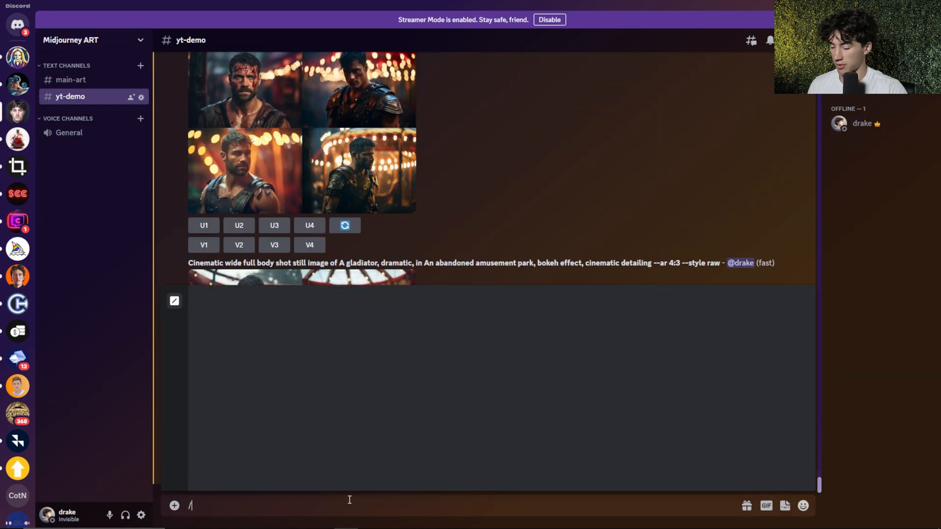
- Run /settings and toggle variation mode from High to Low and back to High
type("settings")
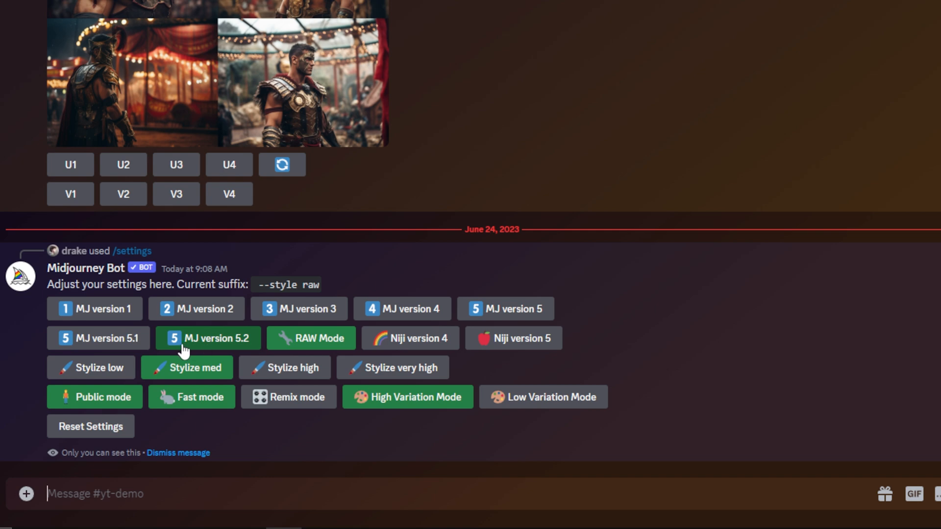
mouse_move(237, 352)
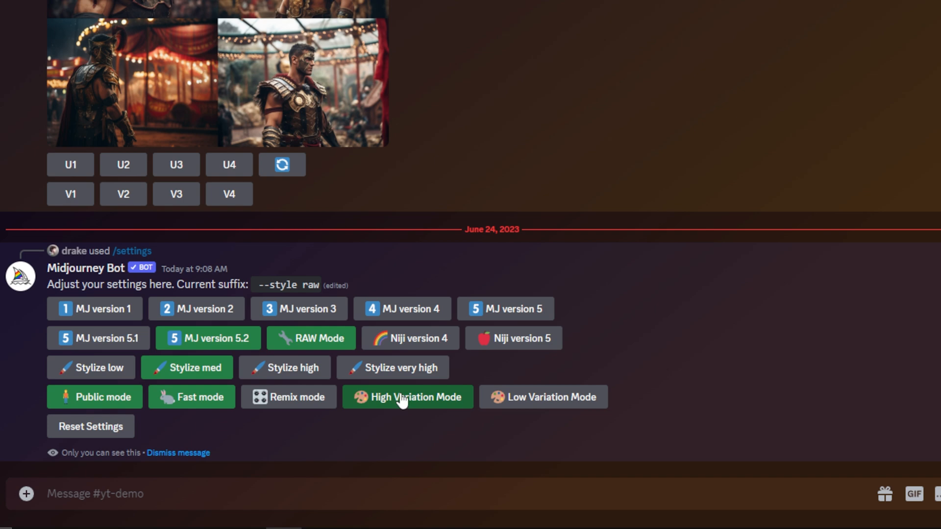
left_click(542, 396)
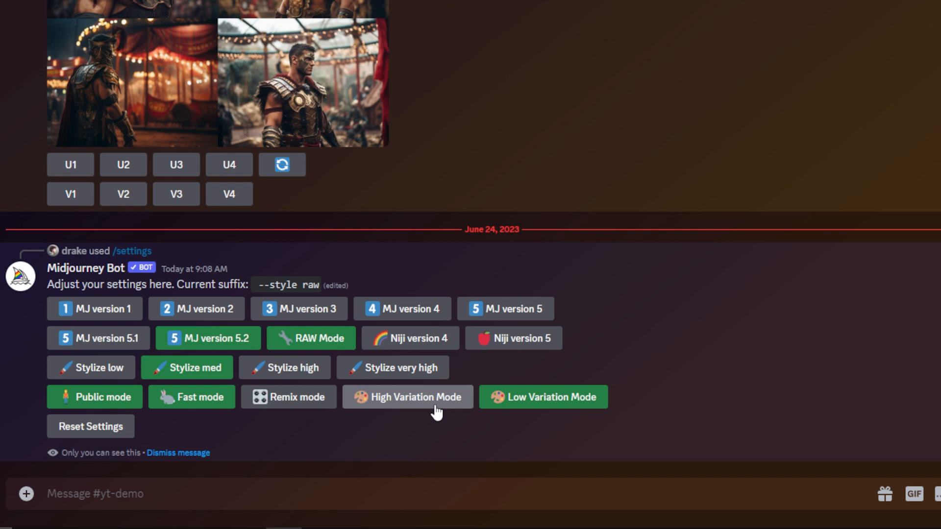
left_click(407, 397)
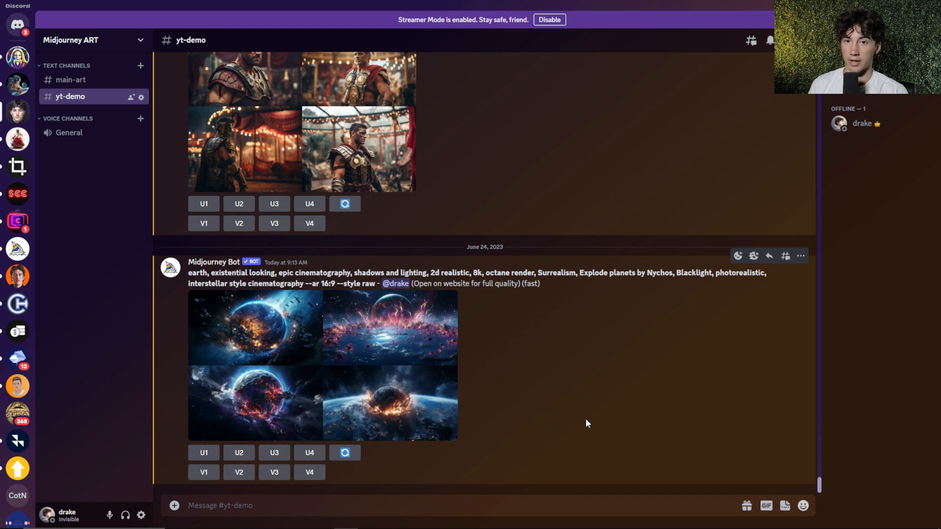
mouse_move(282, 324)
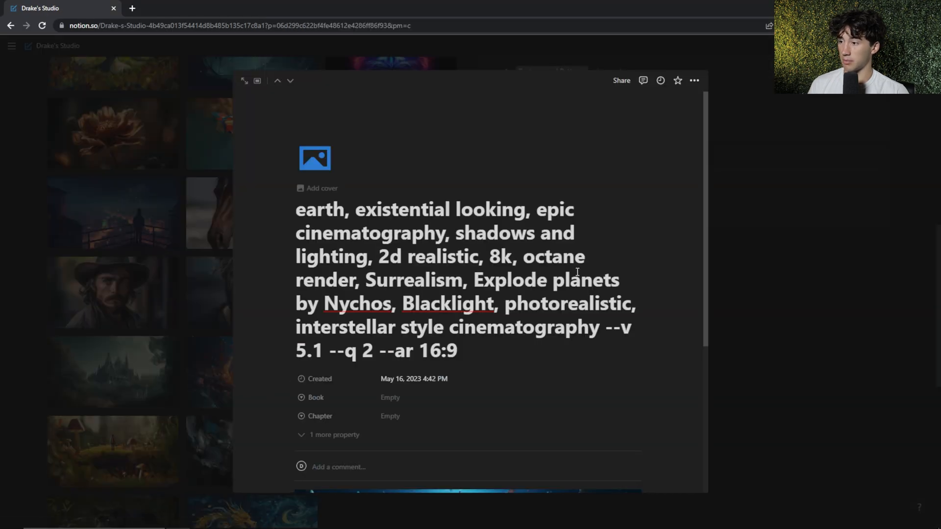
- Scroll the Notion page down to the original version 5.1 exploding-Earth image
scroll("down", 3)
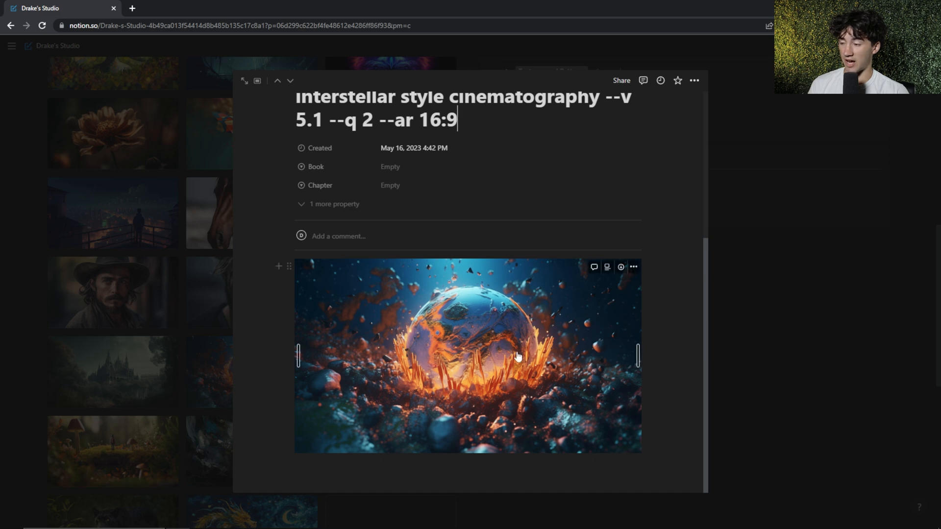
mouse_move(420, 344)
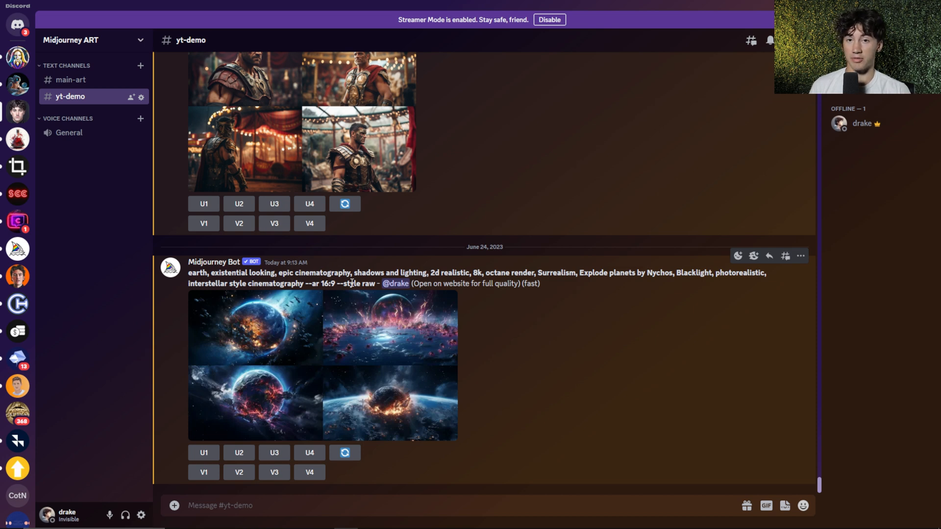
- Run /shorten on the long earth prompt copied from the page
left_click(230, 505)
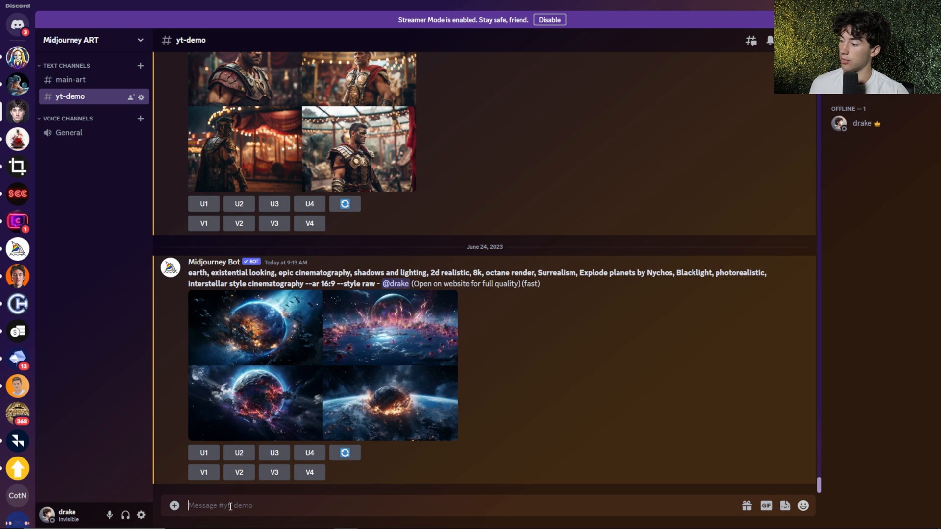
type("/shor")
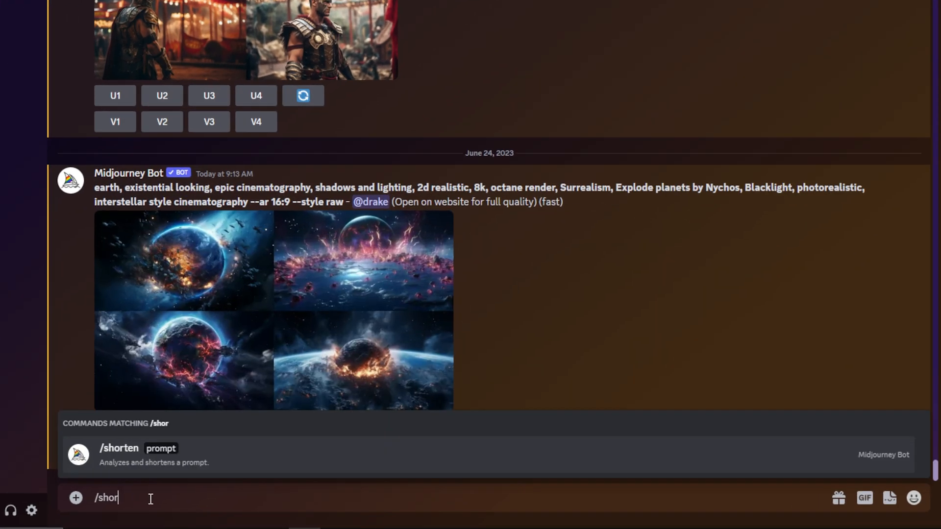
left_click(118, 449)
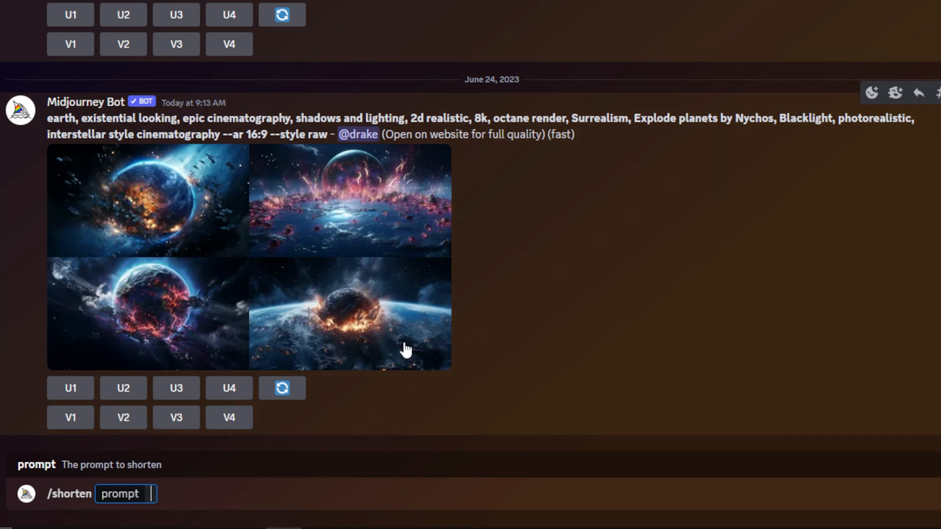
double_click(162, 134)
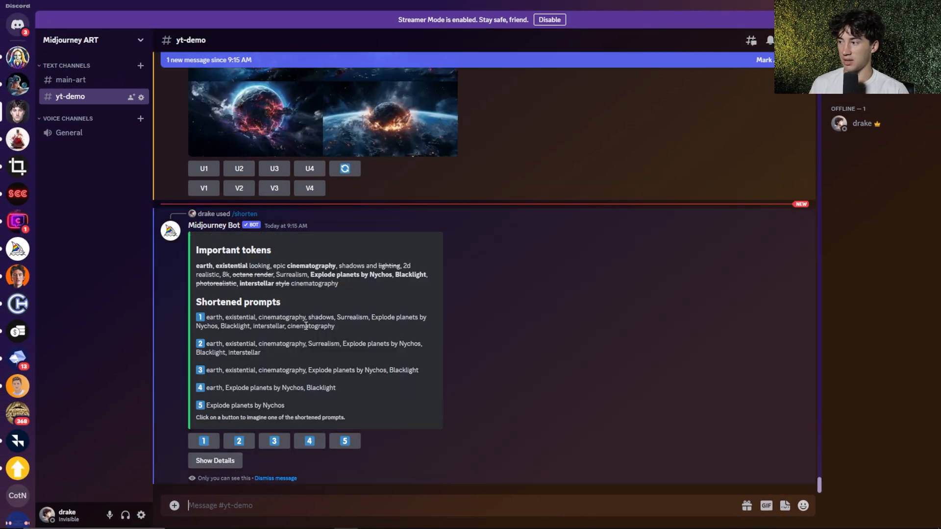
double_click(233, 250)
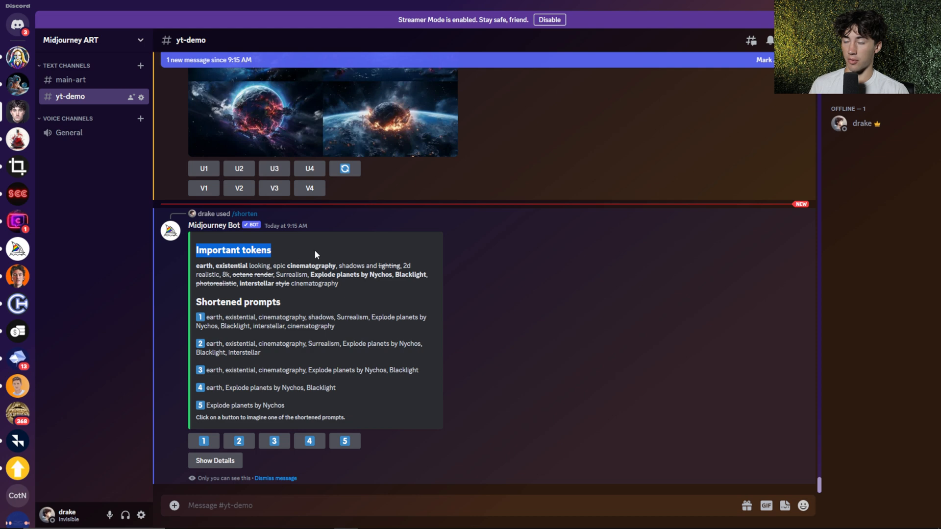
scroll("down", 3)
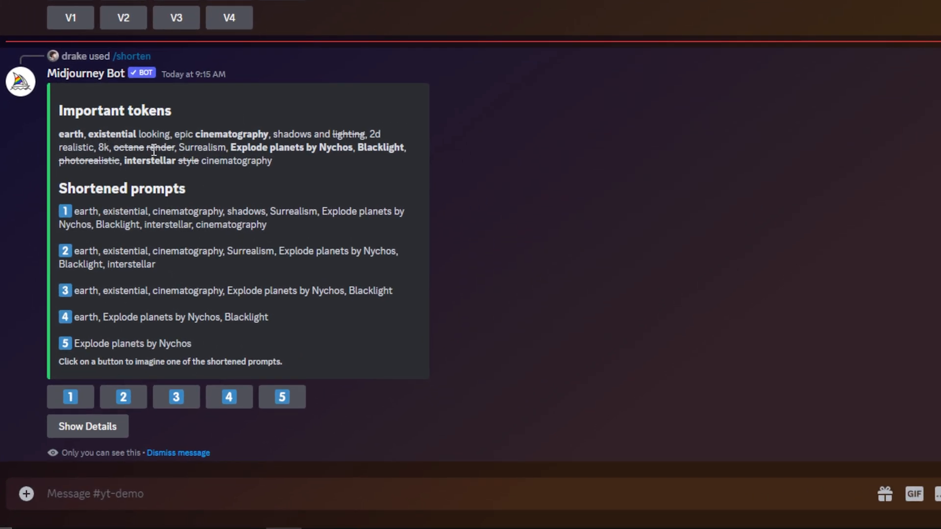
mouse_move(204, 150)
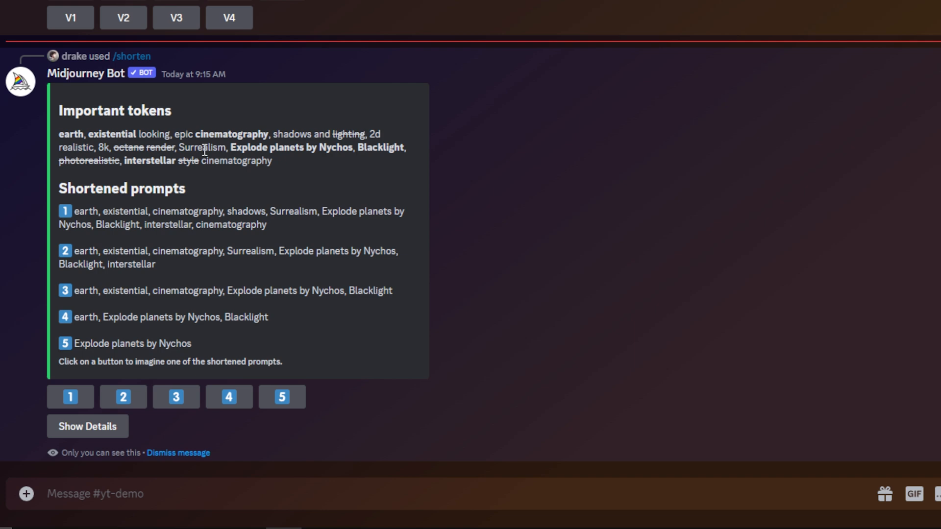
mouse_move(333, 142)
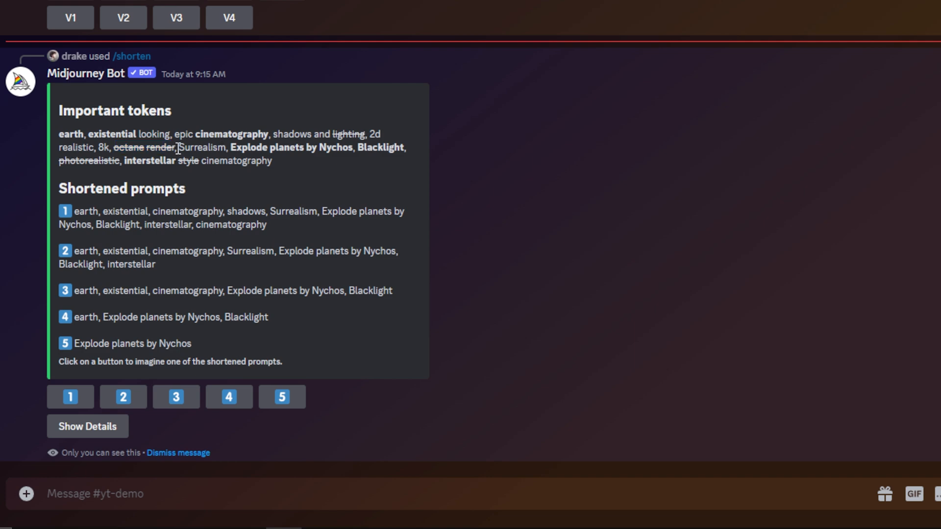
double_click(158, 148)
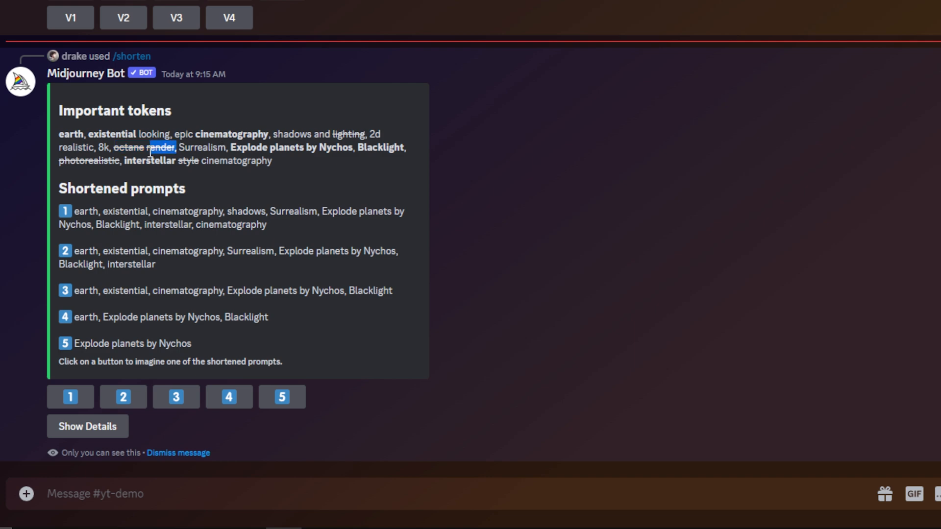
double_click(144, 147)
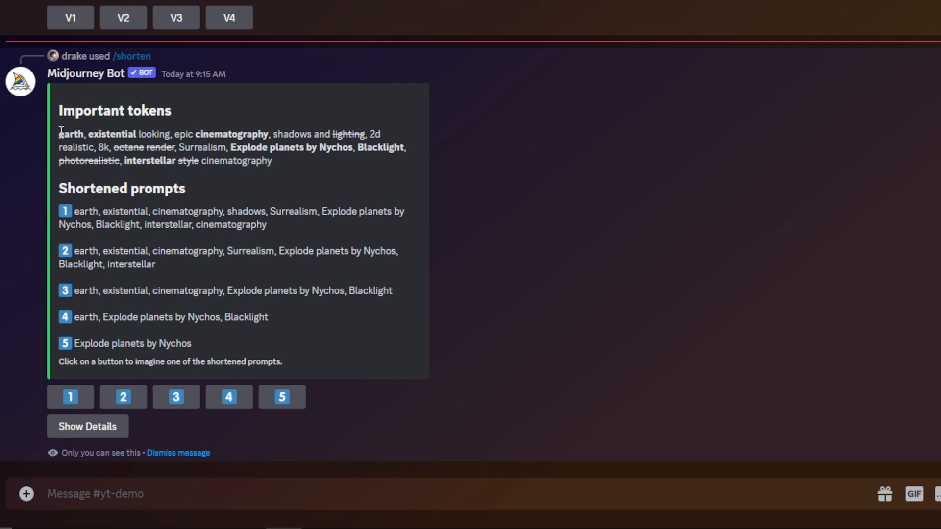
double_click(77, 189)
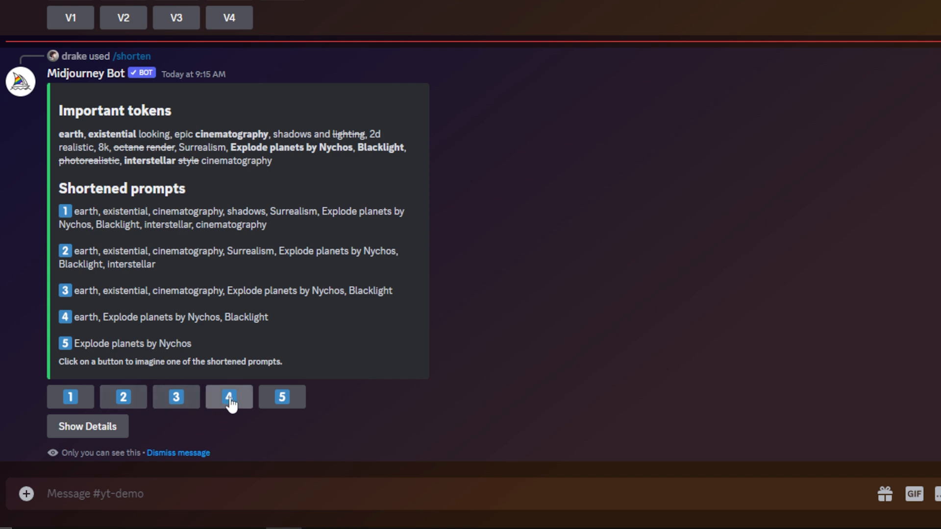
mouse_move(282, 396)
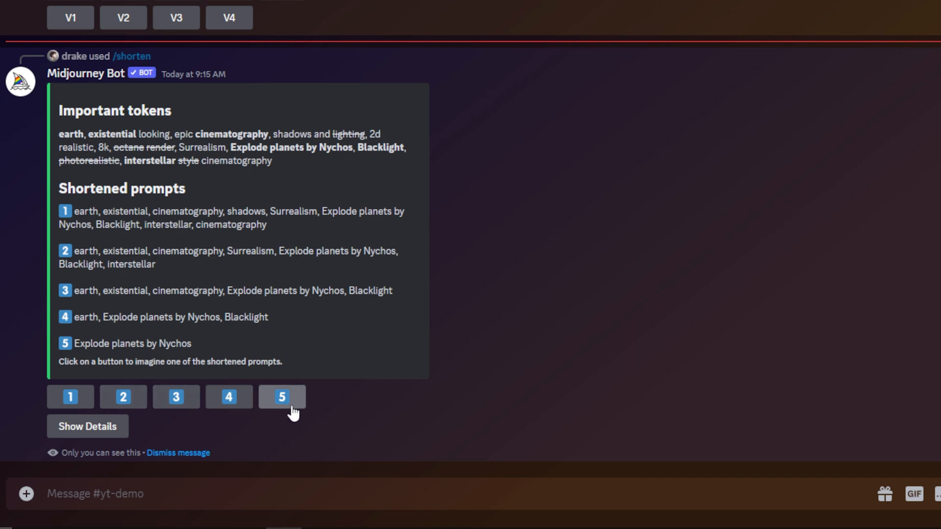
- Load shortened prompt 1 and submit it in the Create images with Midjourney dialog
left_click(70, 396)
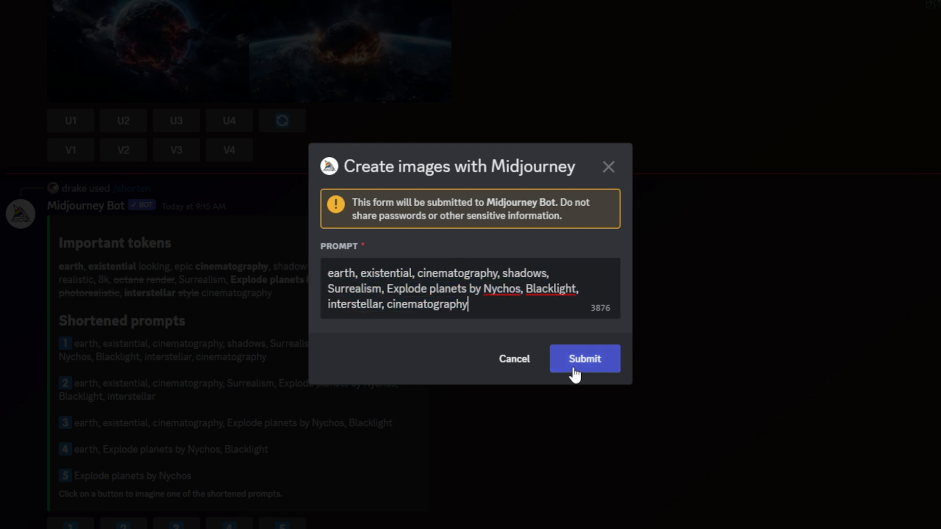
left_click(584, 358)
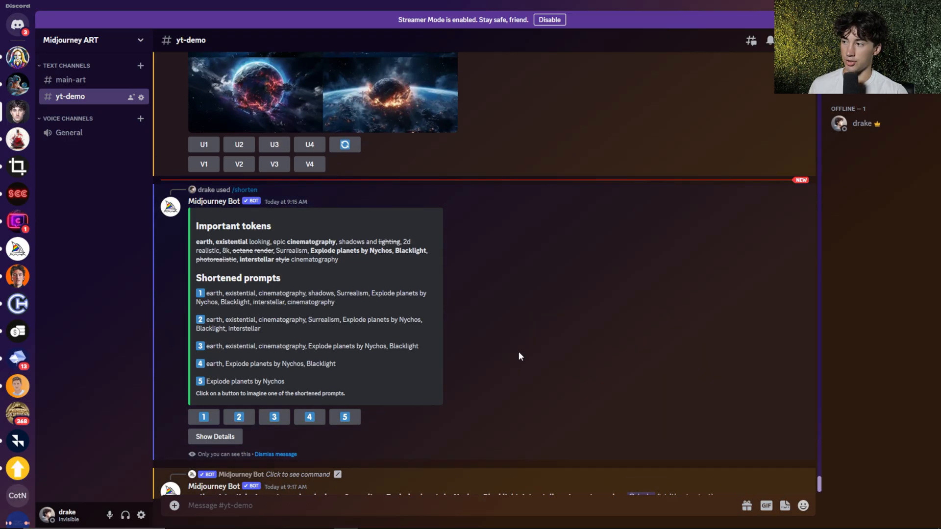
scroll("down", 3)
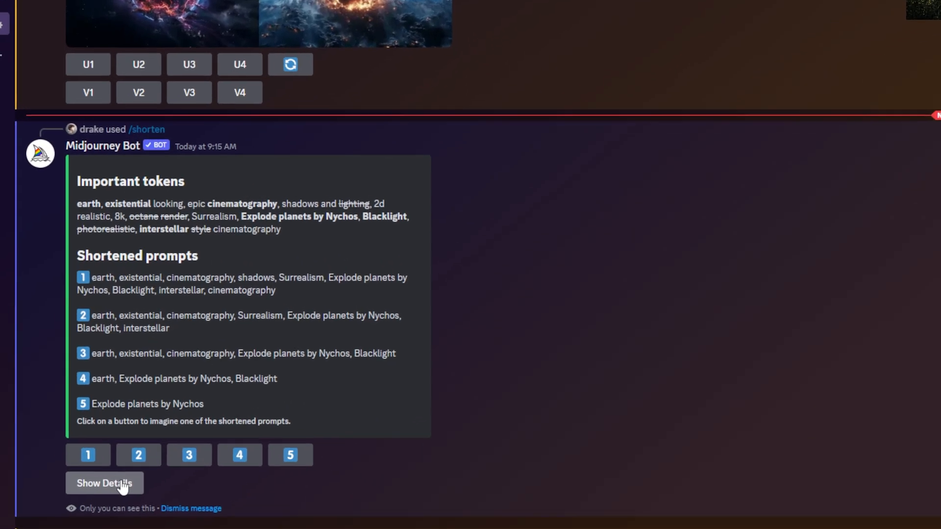
- Show details of the shorten results, with Nychos weighted 1.00 and earth 0.35
left_click(103, 483)
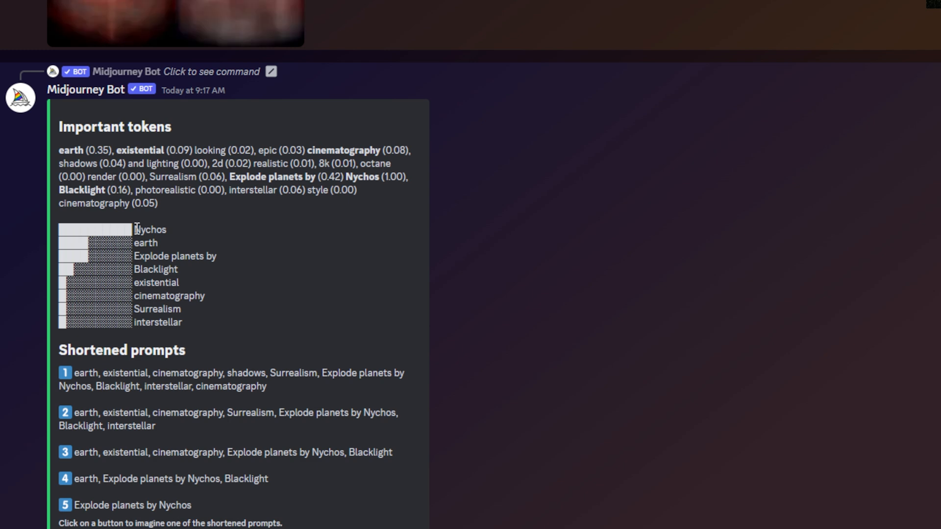
mouse_move(234, 329)
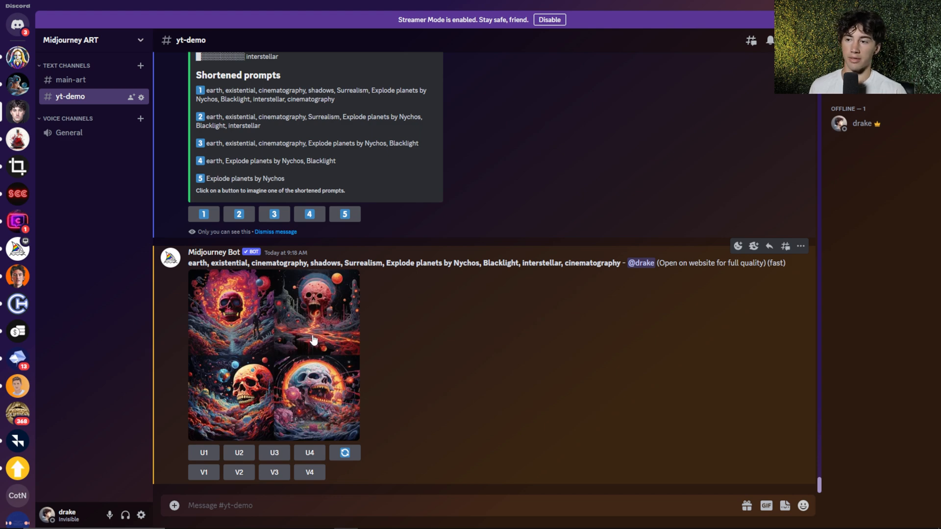
- Enlarge the four-image skull-and-planet grid from shortened prompt 1
left_click(273, 354)
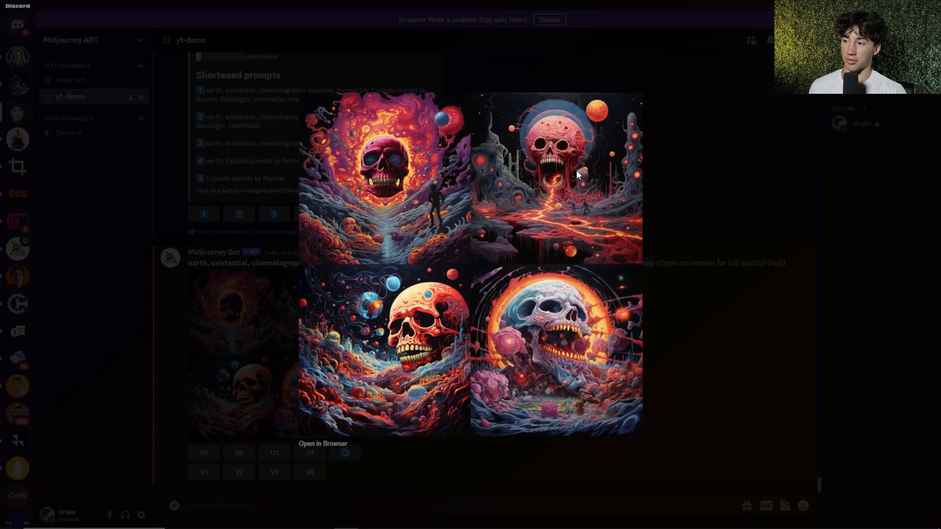
mouse_move(505, 320)
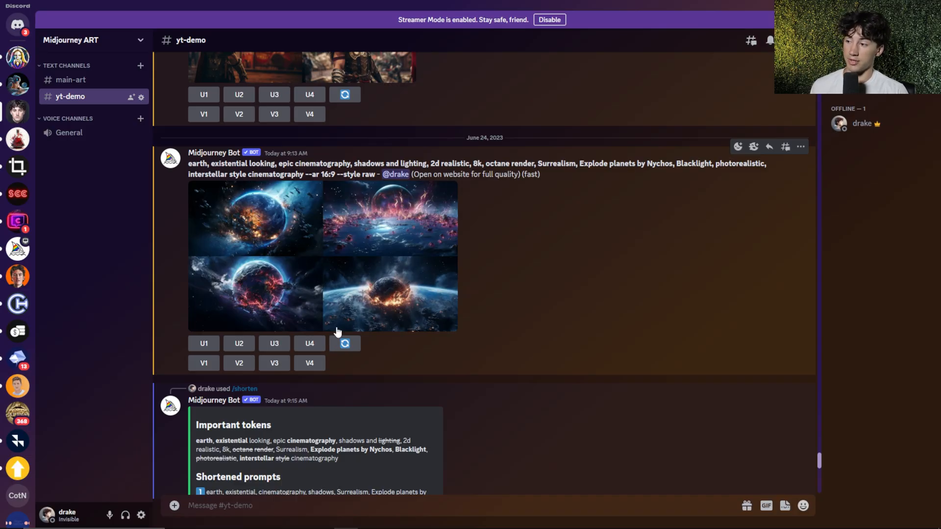
mouse_move(452, 257)
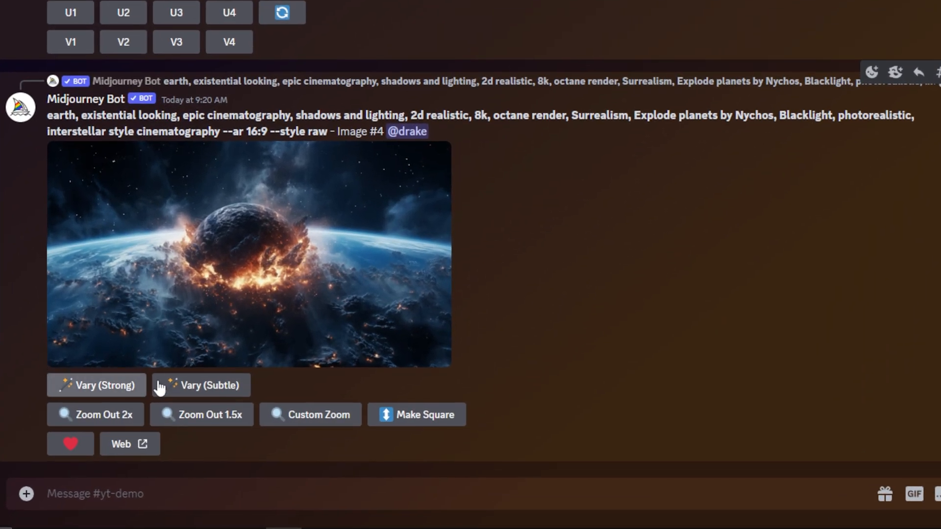
mouse_move(497, 416)
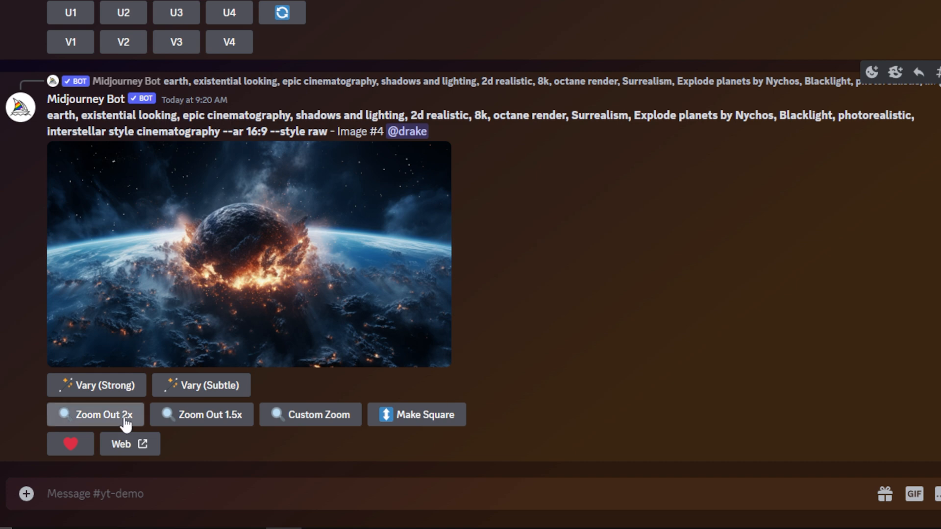
- Apply Zoom Out 2x to upscaled exploding-planet Image #4
left_click(95, 414)
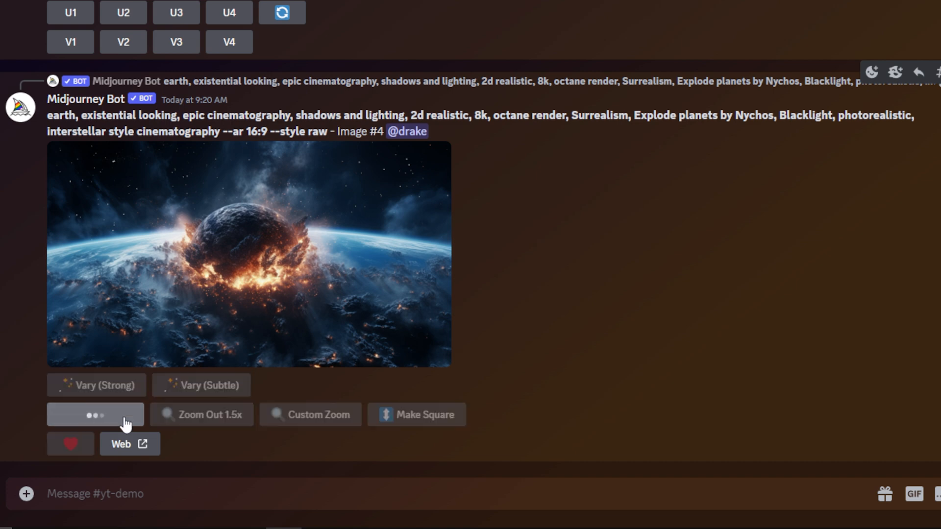
- Await the 2x zoom-out grid of four wider exploding-Earth images
left_click(95, 414)
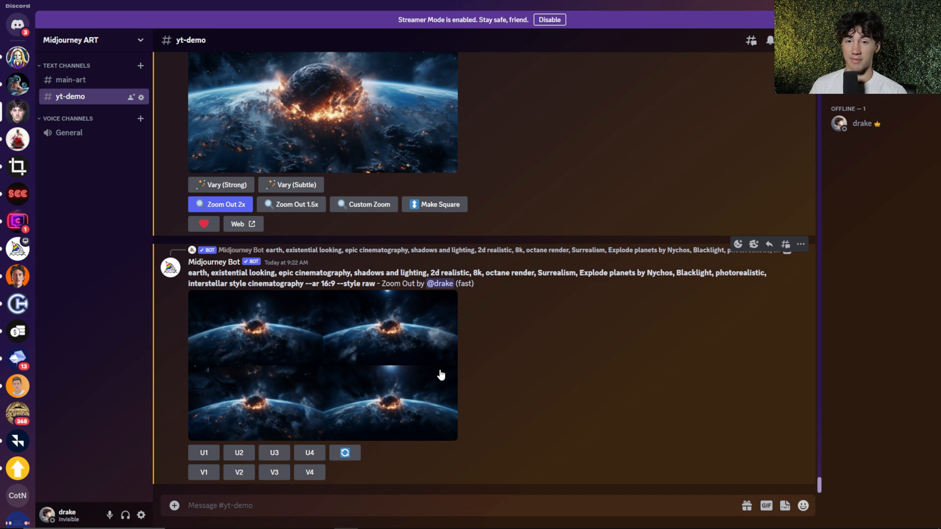
mouse_move(462, 382)
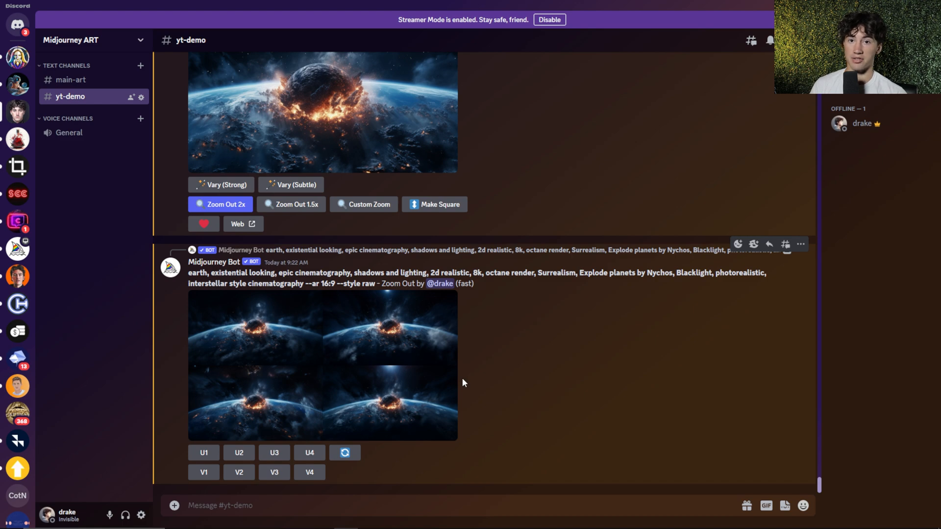
scroll("down", 3)
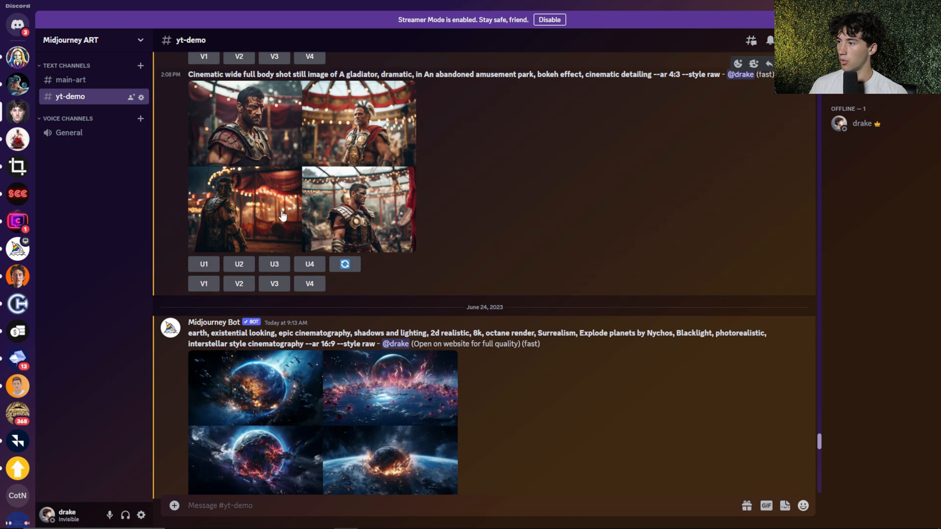
- Scroll the yt-demo channel to the gladiator and exploding-Earth grids
scroll("down", 3)
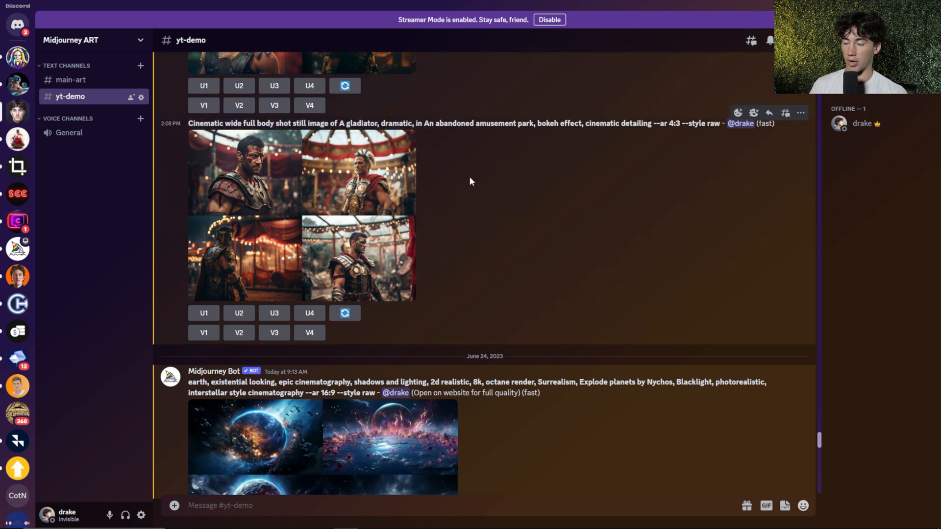
mouse_move(401, 267)
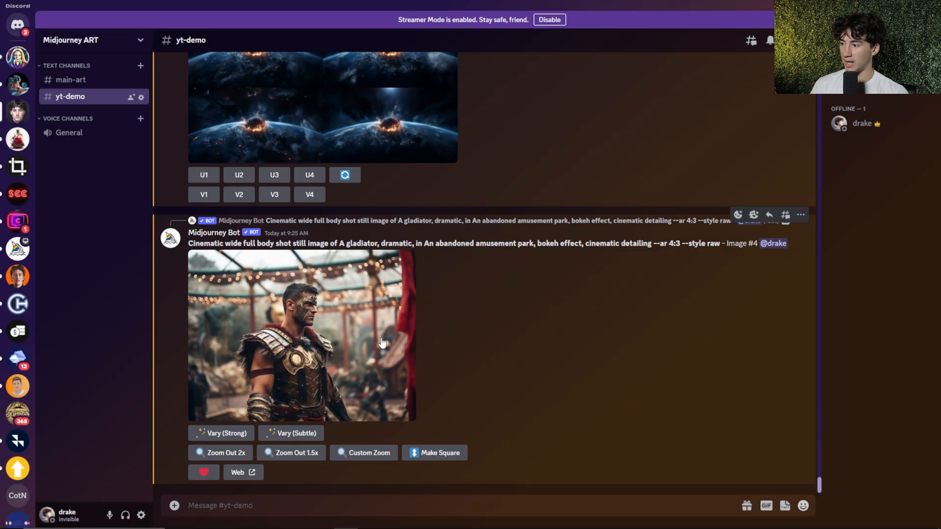
mouse_move(292, 452)
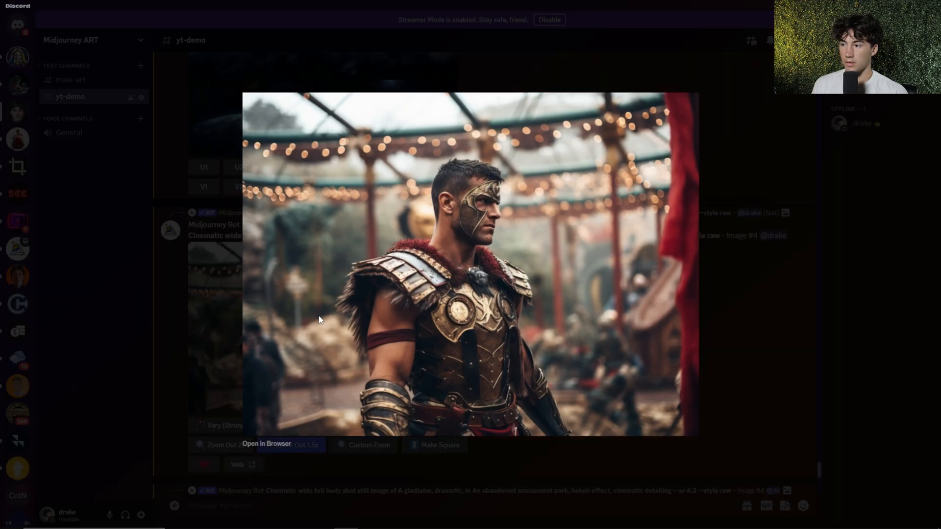
mouse_move(532, 280)
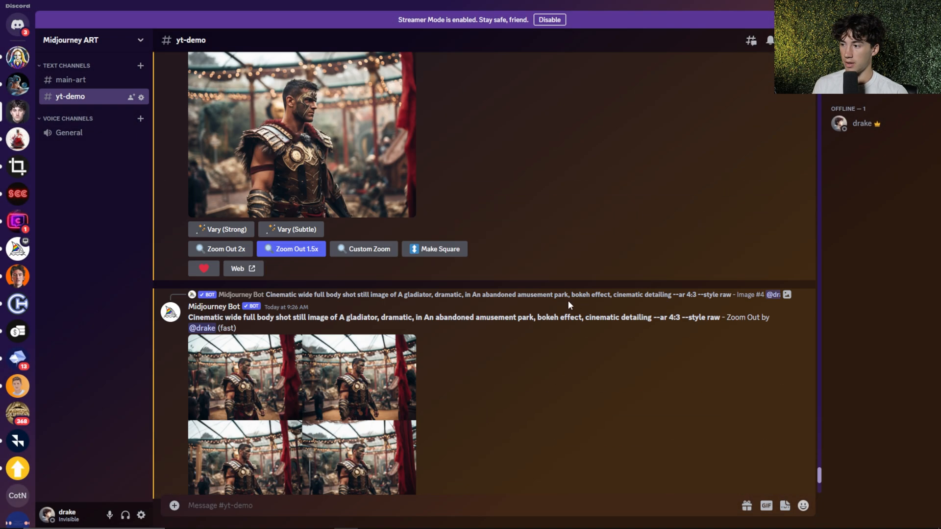
- Enlarge a zoomed-out gladiator image and view it full-size in the browser
left_click(301, 135)
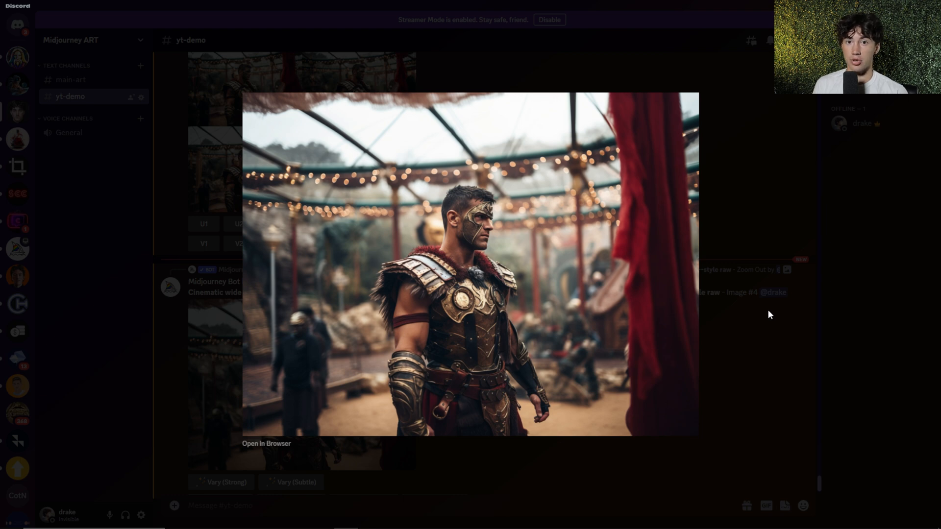
mouse_move(856, 309)
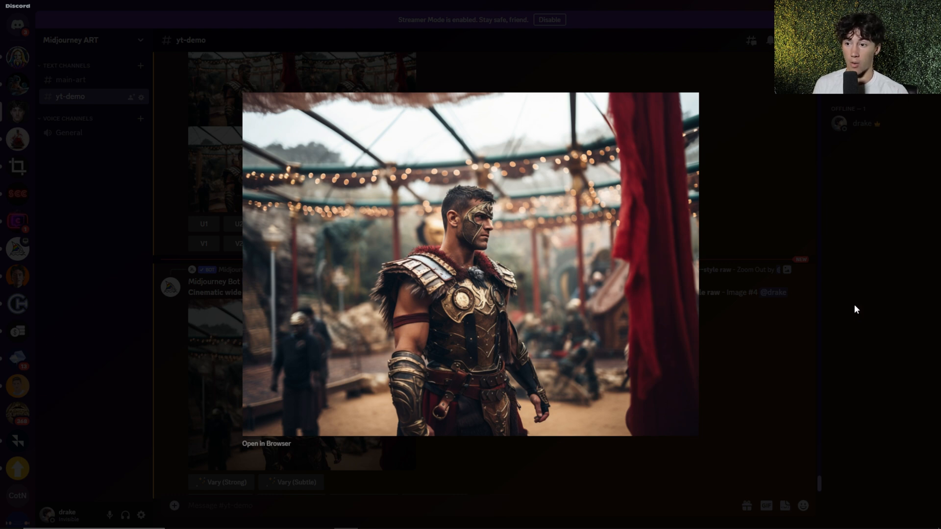
left_click(267, 443)
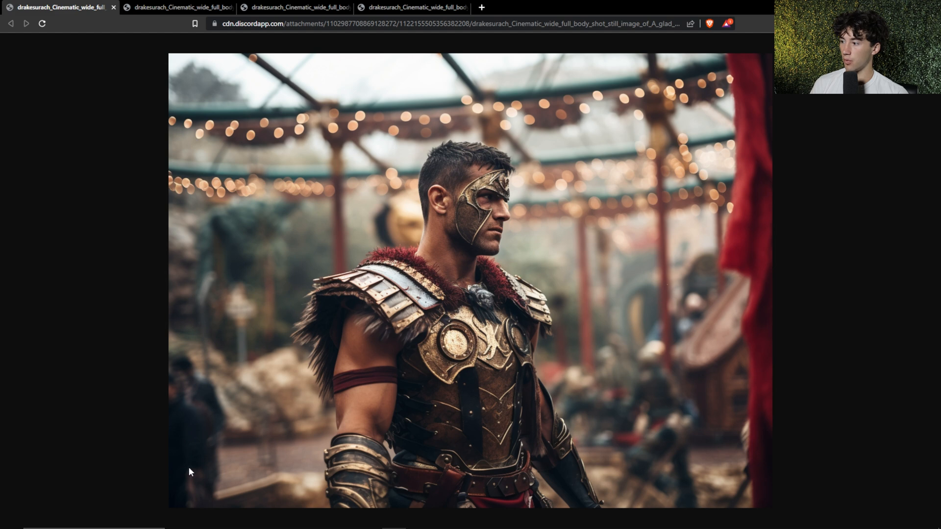
mouse_move(169, 459)
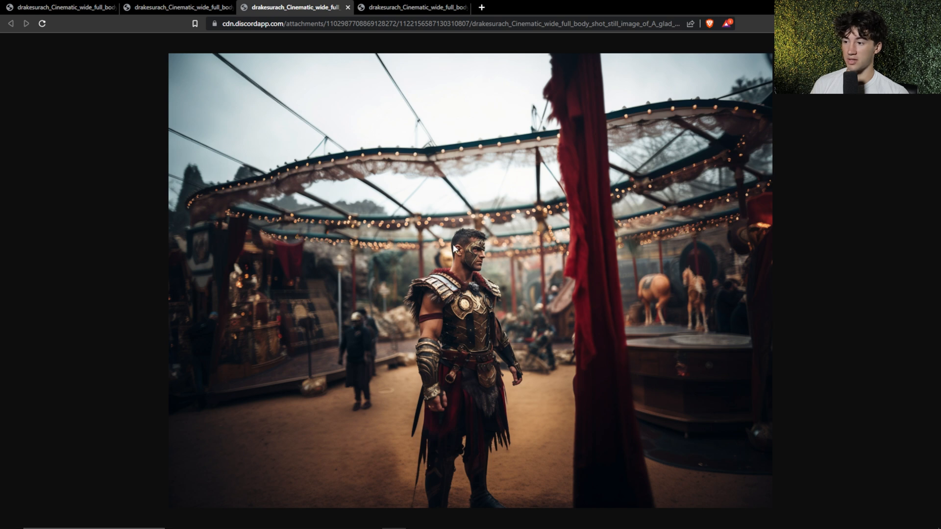
mouse_move(580, 47)
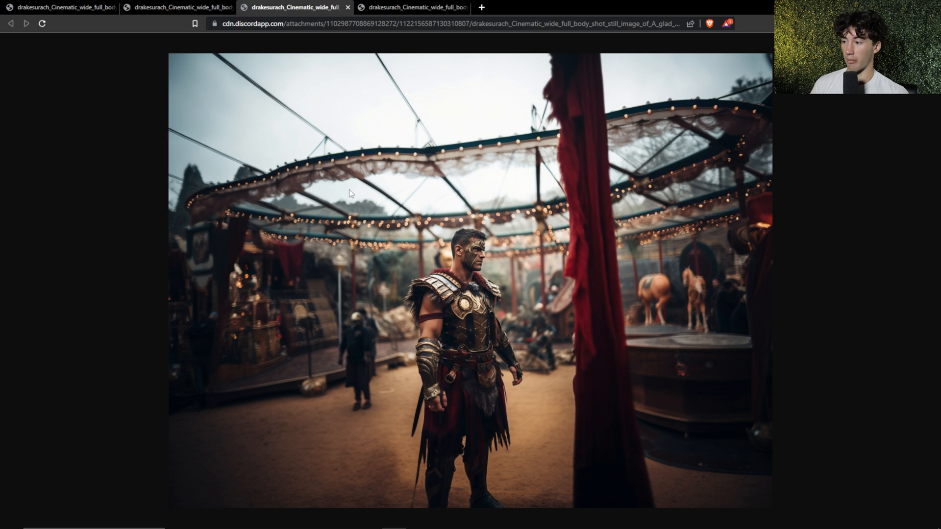
- Switch to the fourth tab showing the widest gladiator zoom-out with red curtains
left_click(414, 7)
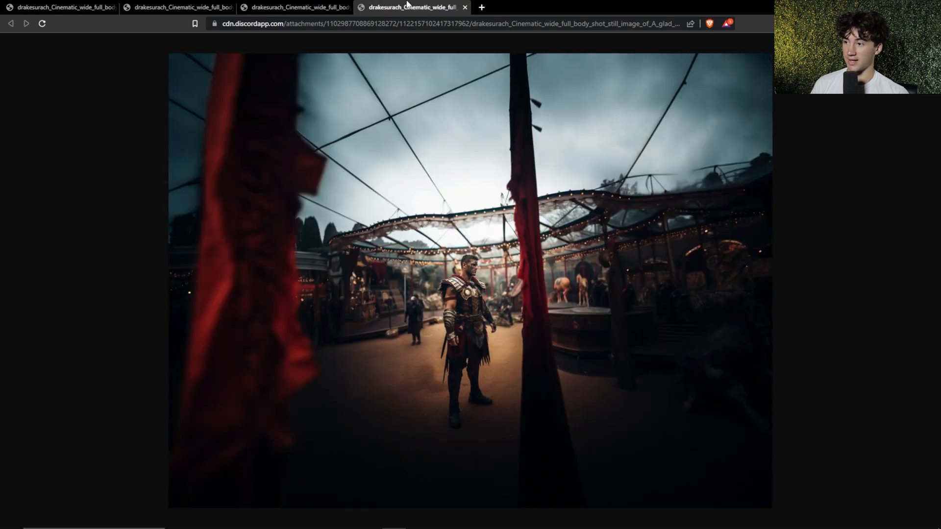
mouse_move(438, 447)
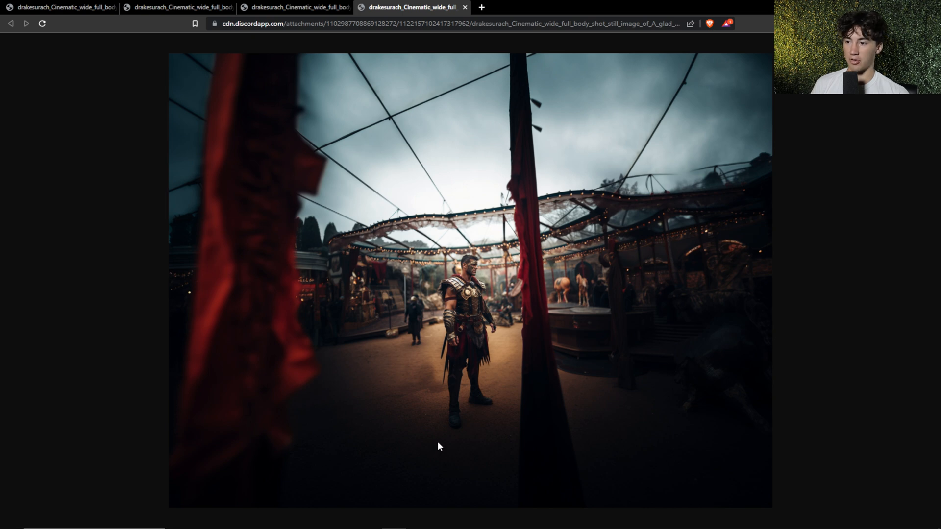
mouse_move(569, 261)
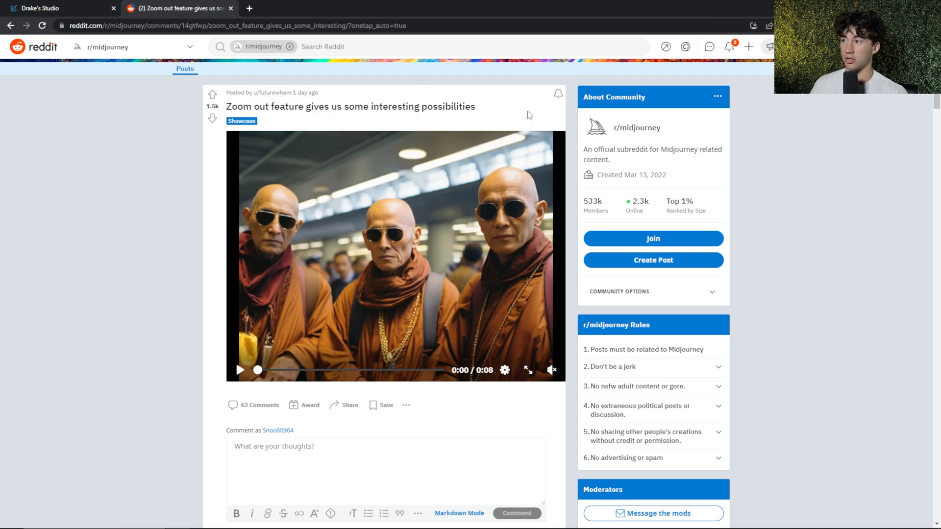
mouse_move(526, 370)
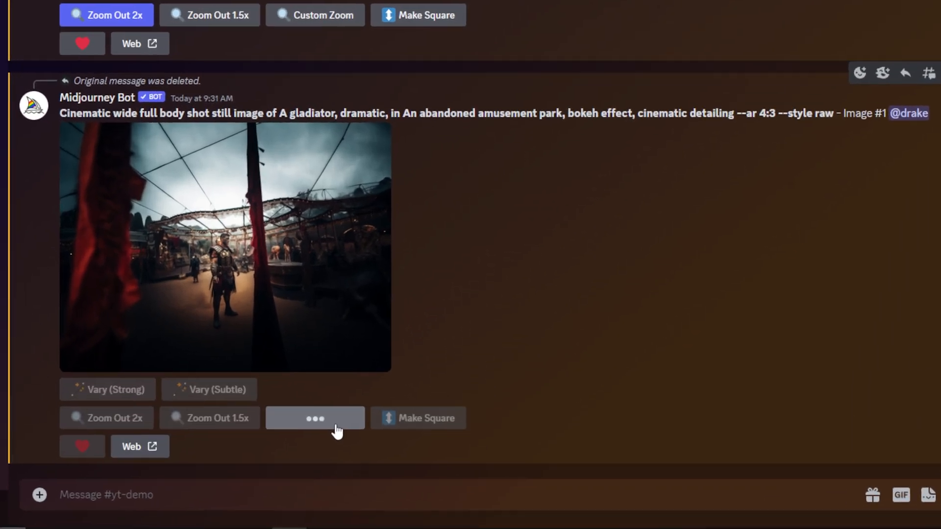
- Custom-zoom Image #1 with the prompt changed from 'A gladiator' to 'lions'
left_click(315, 418)
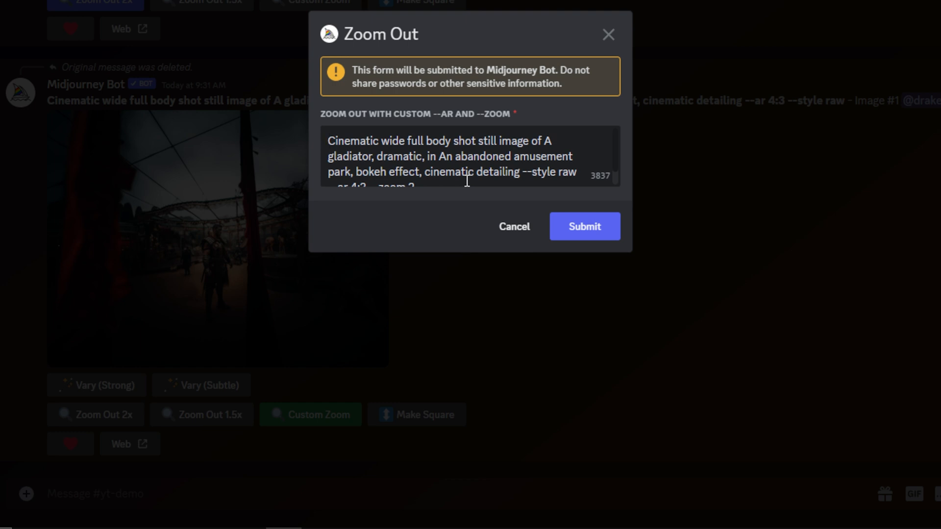
type("lions")
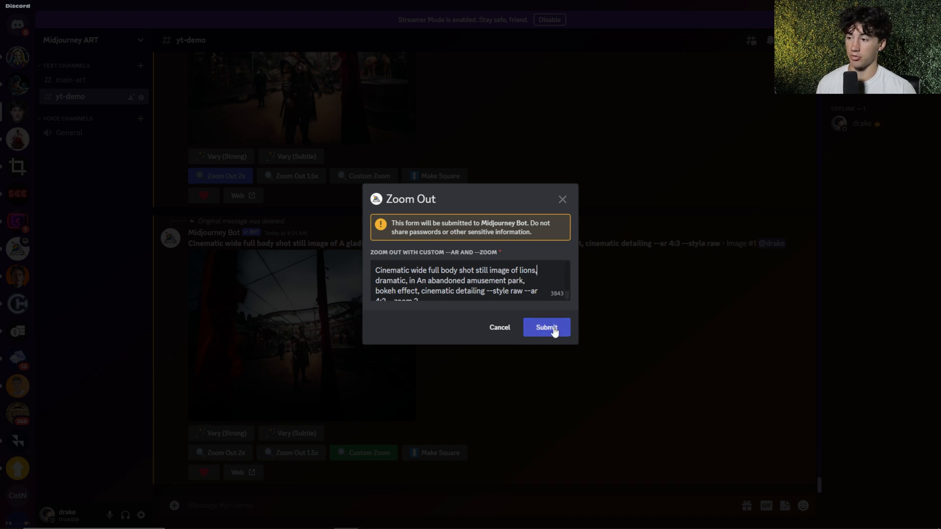
left_click(545, 327)
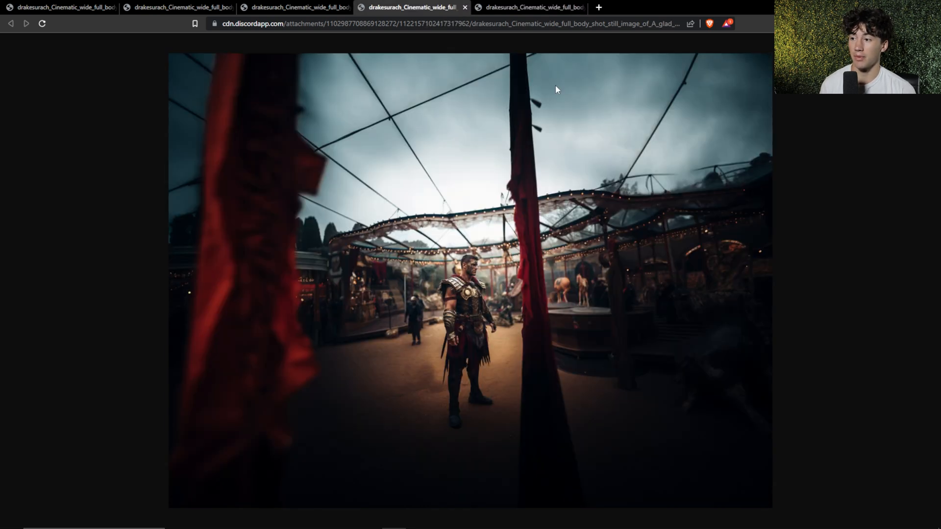
- Compare the two-lions zoom-out against both close-up gladiator tabs, ending on the lions image
left_click(531, 7)
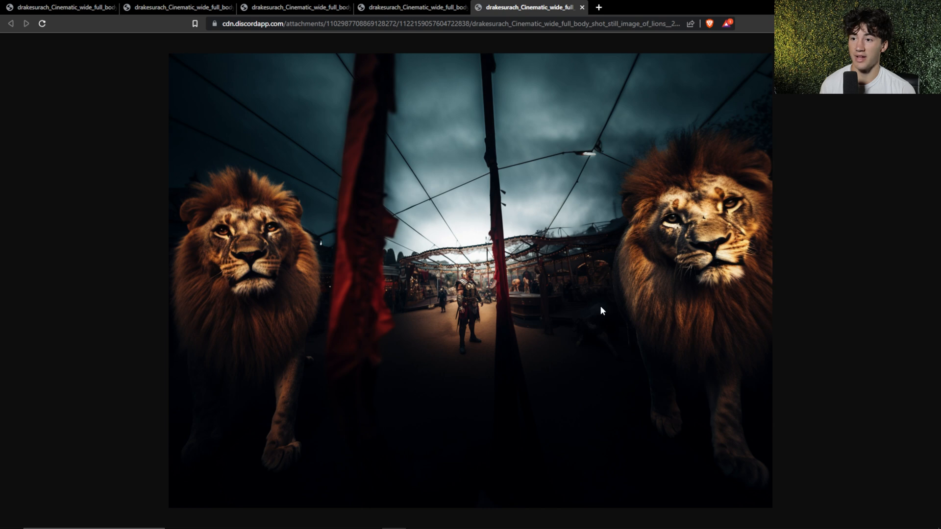
mouse_move(676, 364)
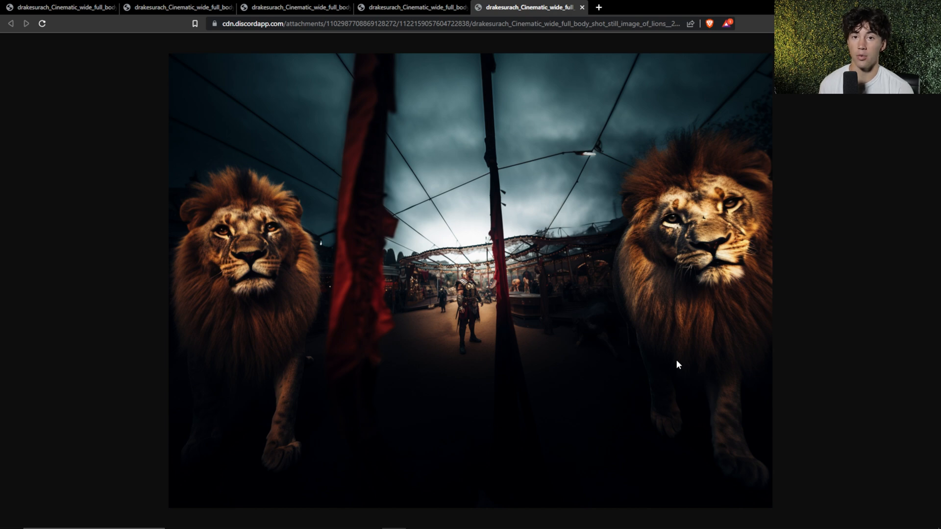
left_click(178, 8)
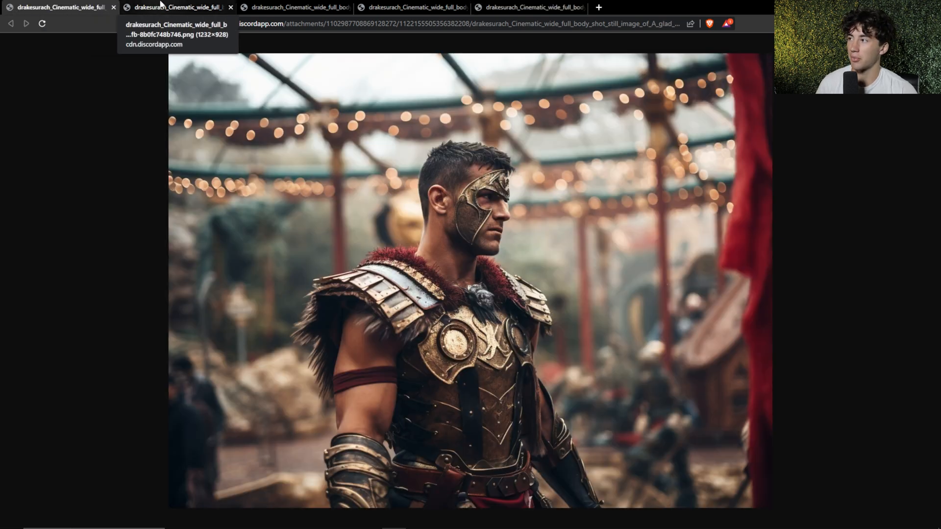
left_click(294, 7)
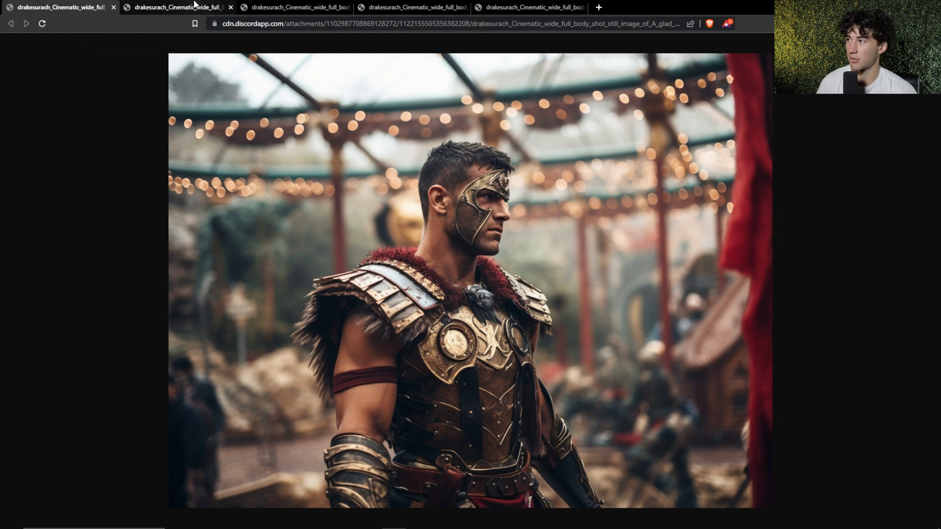
left_click(528, 7)
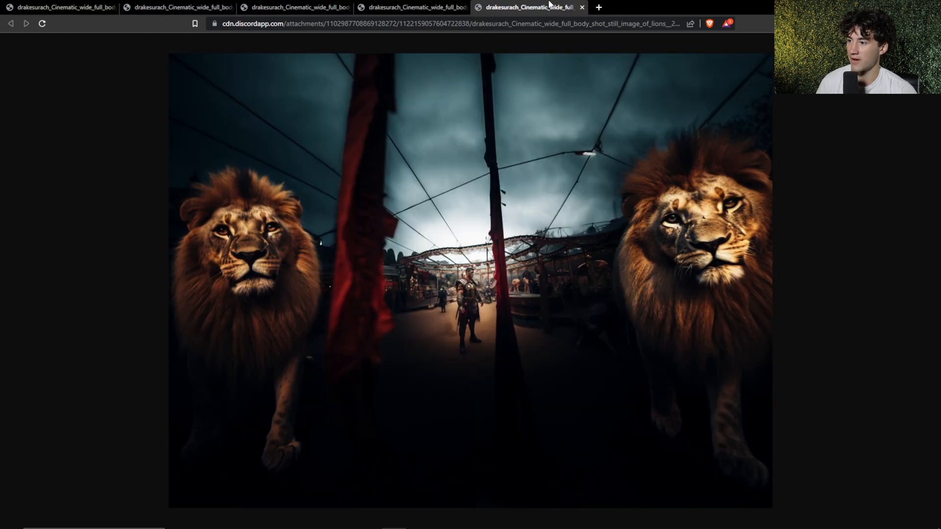